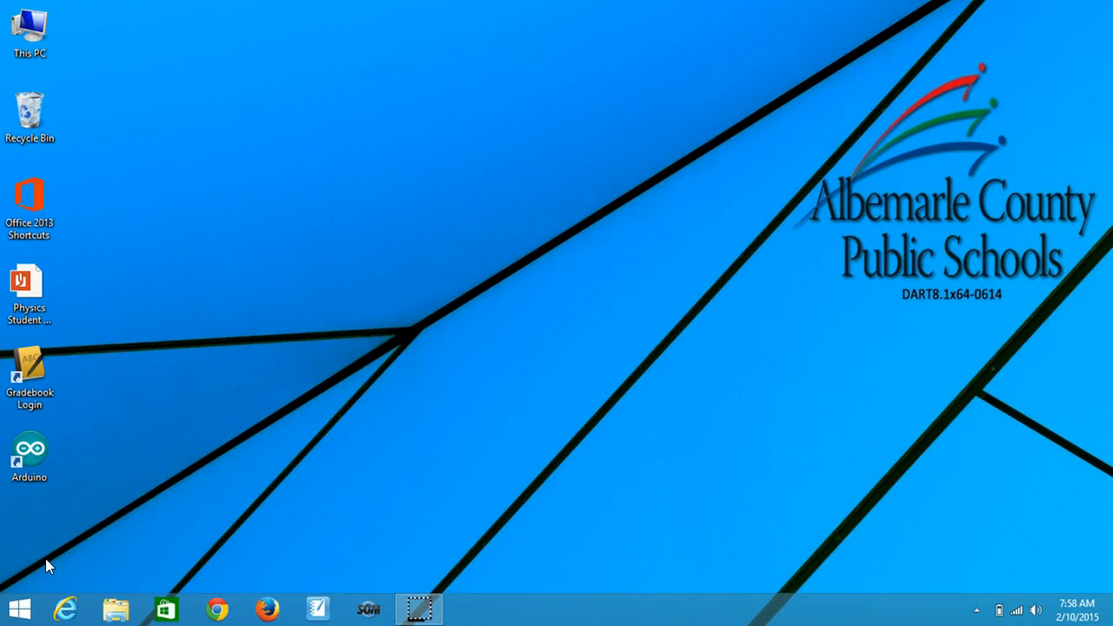
# Search the Windows 8 Start screen for 'arduino' to list the Arduino app.
pyautogui.click(20, 609)
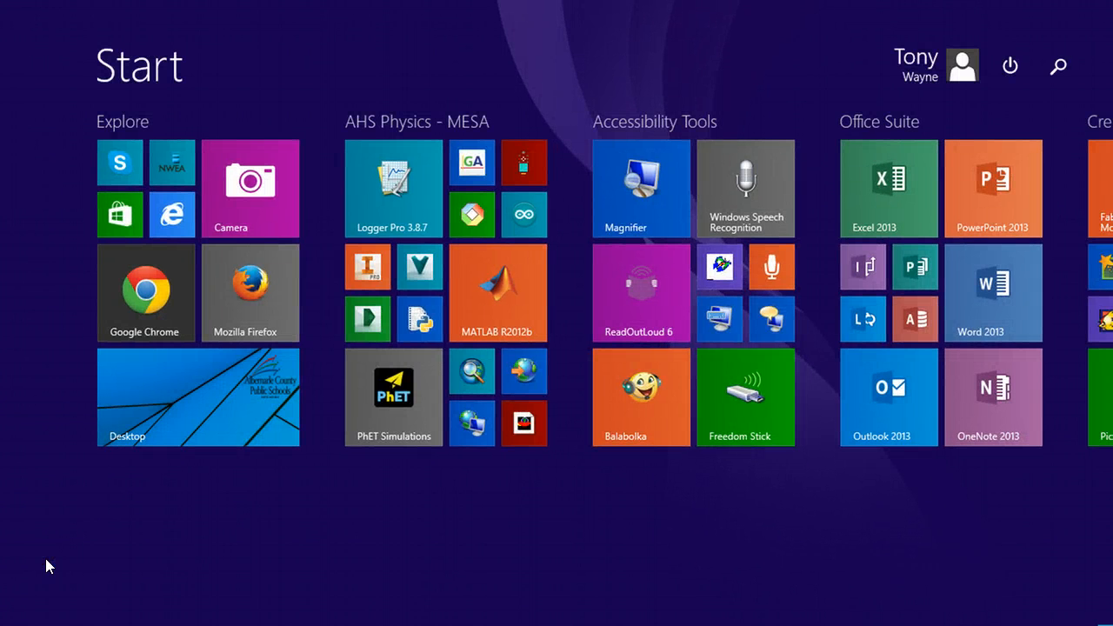
pyautogui.write('arduino')
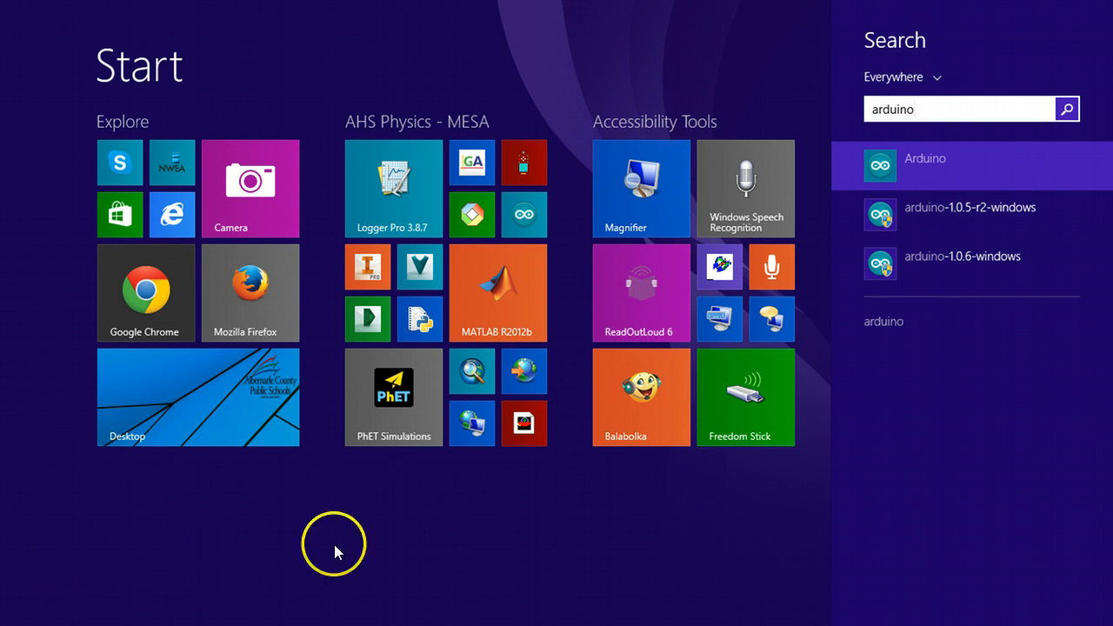
pyautogui.moveTo(891, 166)
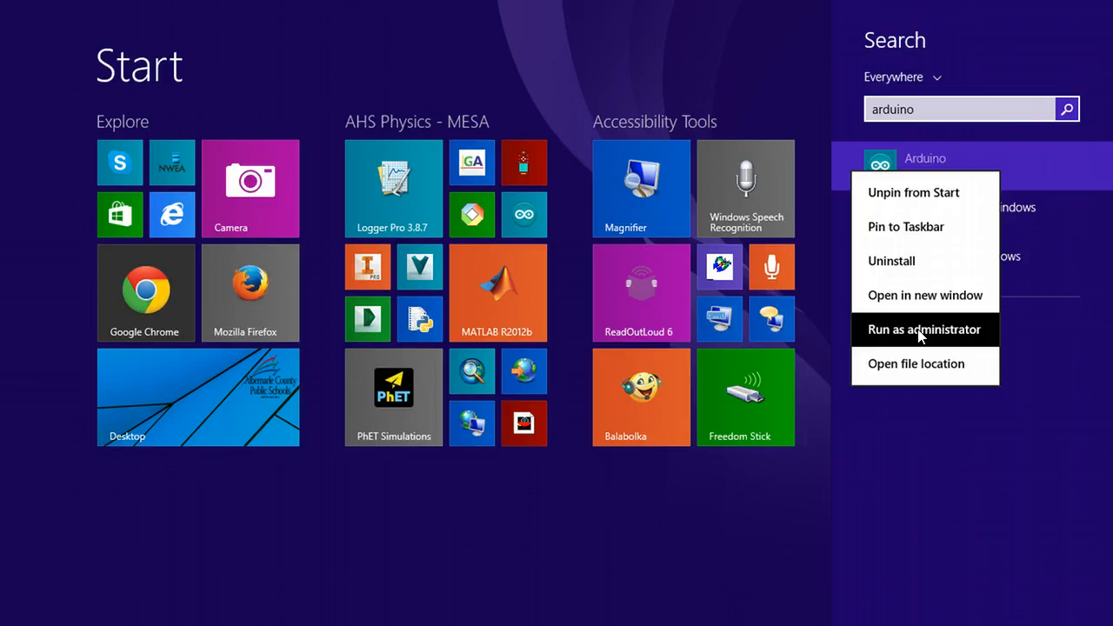
# Run Arduino as administrator so Arduino 1.0.6 opens with blank sketch_feb10a.
pyautogui.click(924, 329)
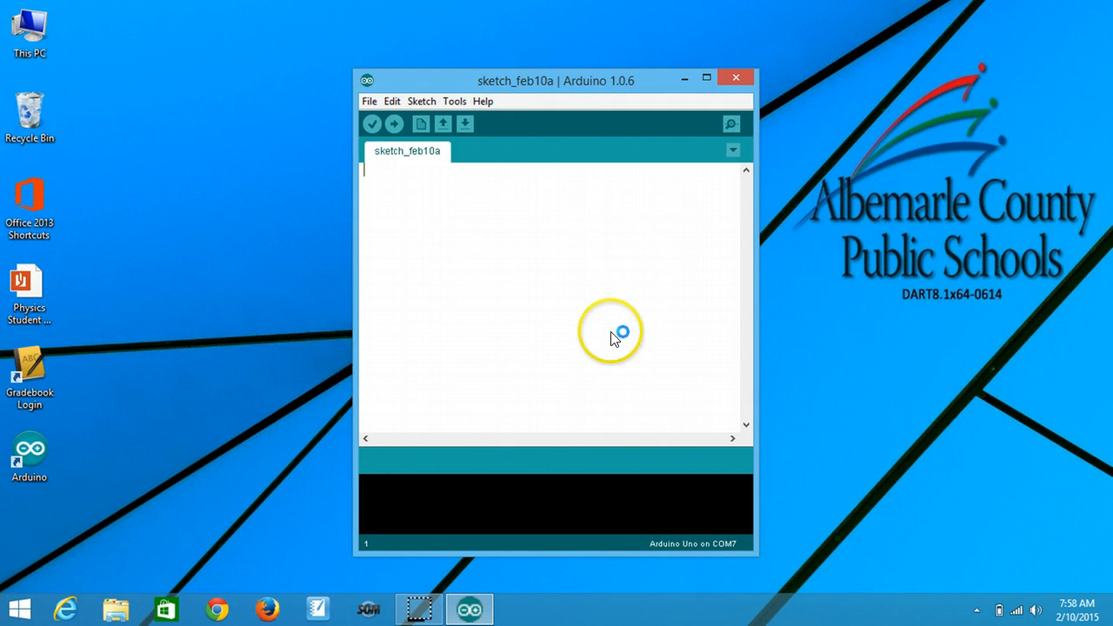
pyautogui.moveTo(478, 164)
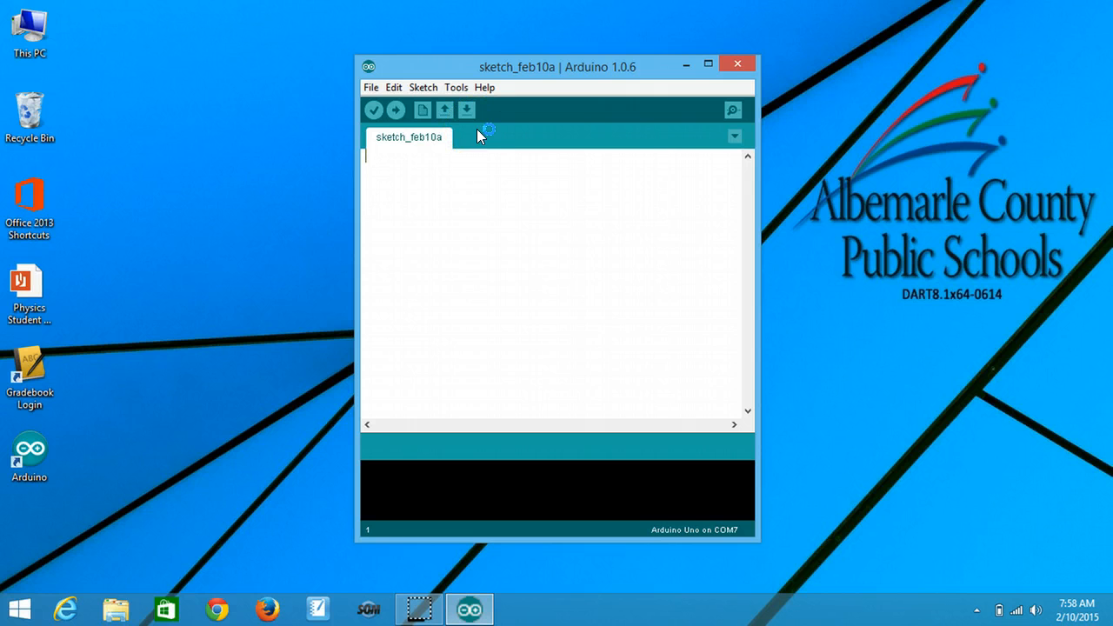
# Select Arduino Uno as the target board from the Tools menu.
pyautogui.click(455, 87)
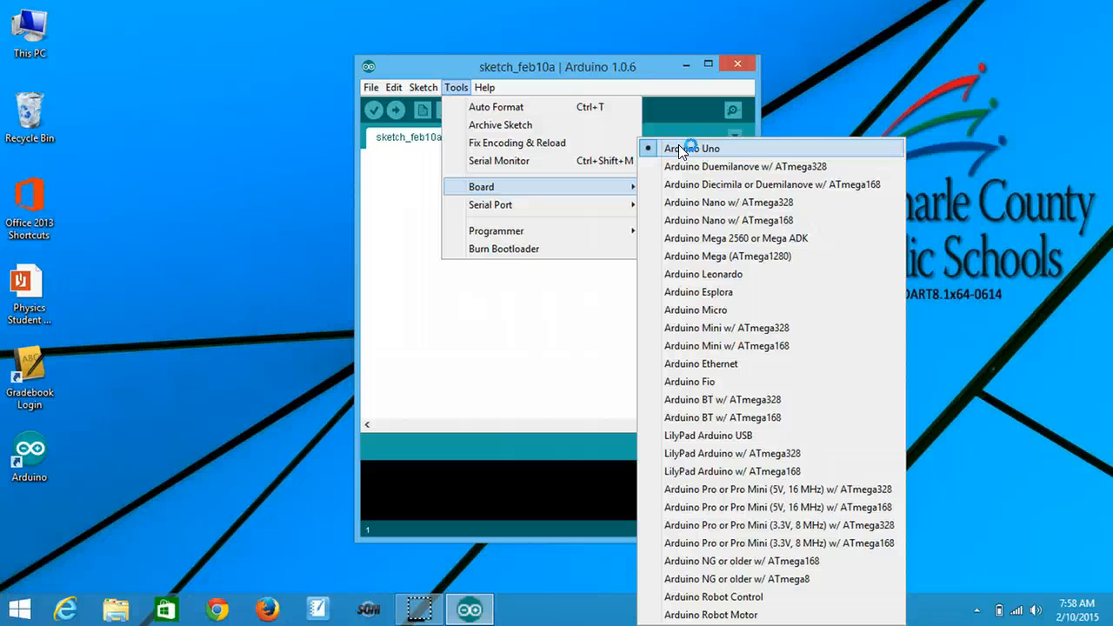
pyautogui.click(689, 148)
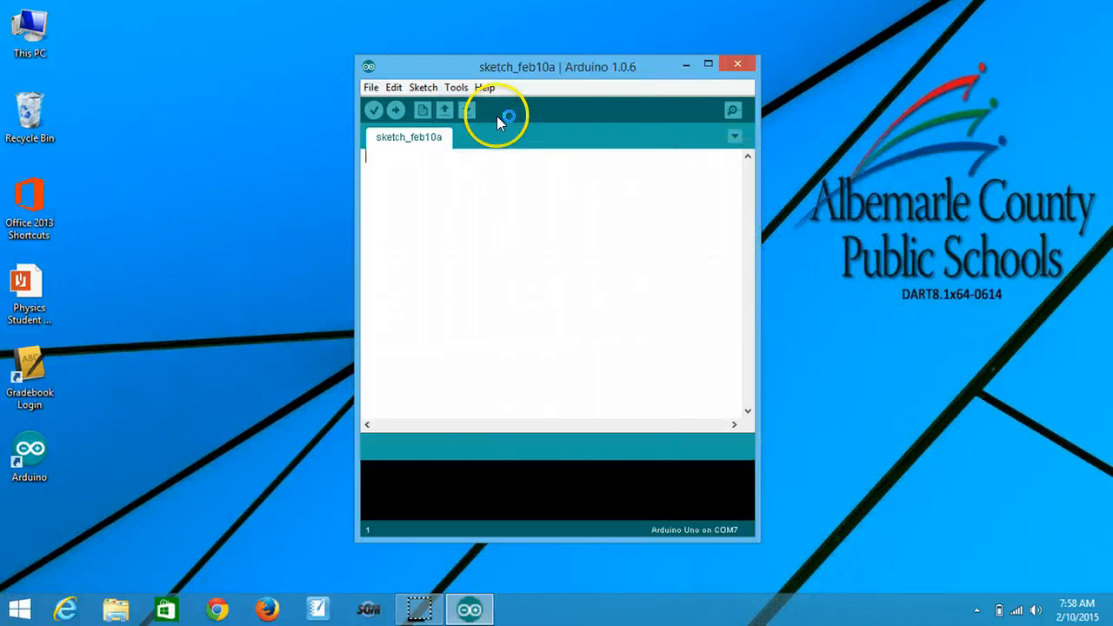
# Select COM7 as the serial port from the Tools menu.
pyautogui.click(456, 87)
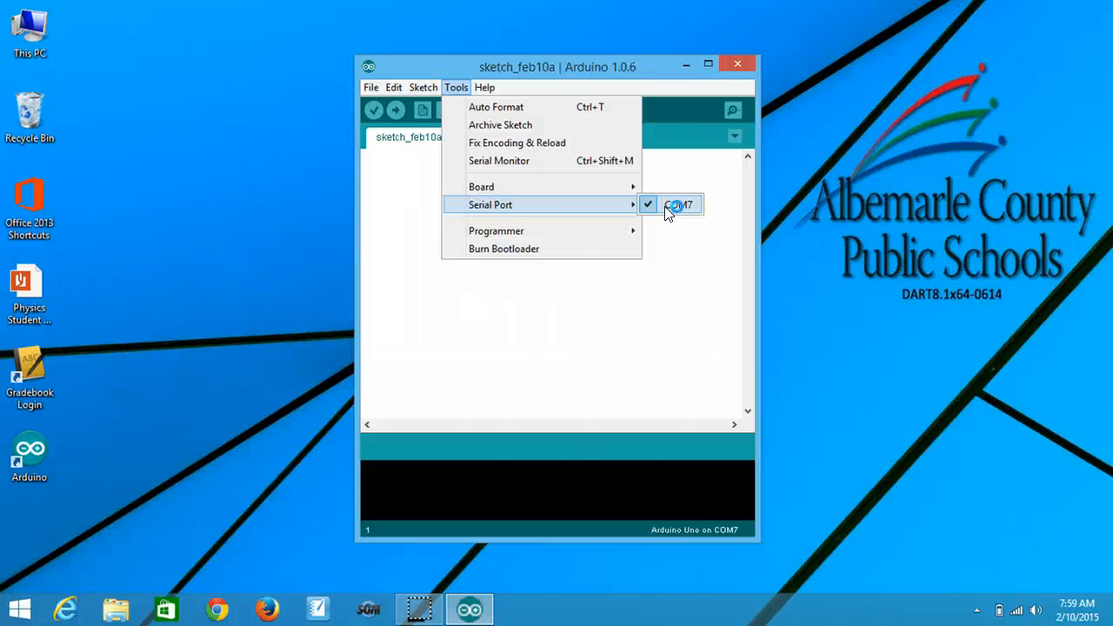
pyautogui.click(679, 204)
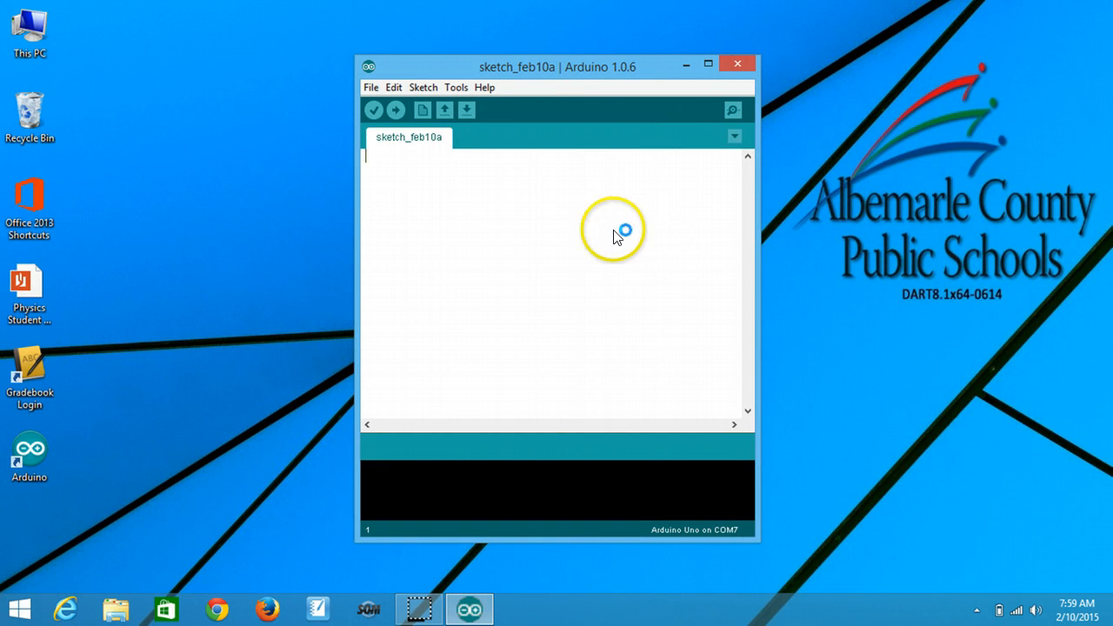
# Enter test characters 'sdfsfsadf' into the sketch_feb10a editor.
pyautogui.write('sdfsfsadf')
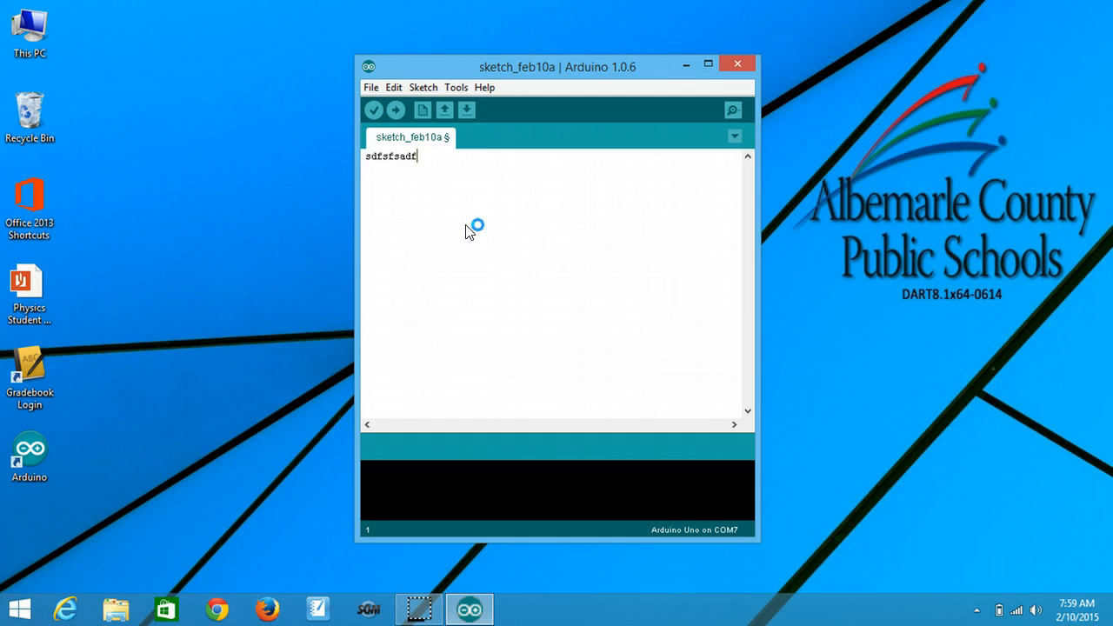
pyautogui.moveTo(444, 229)
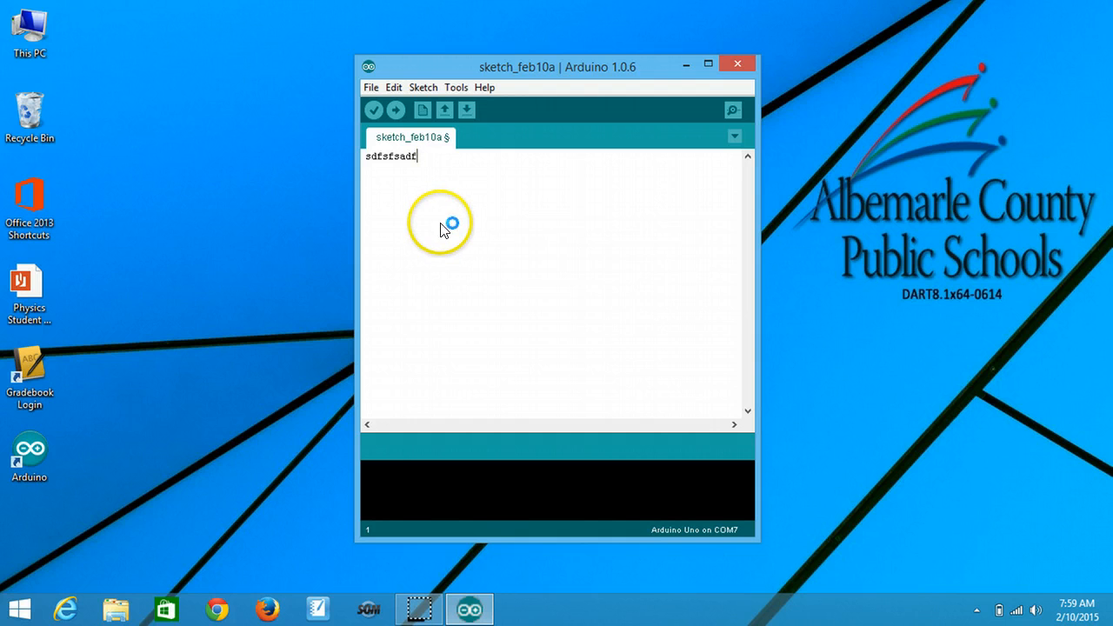
pyautogui.moveTo(374, 110)
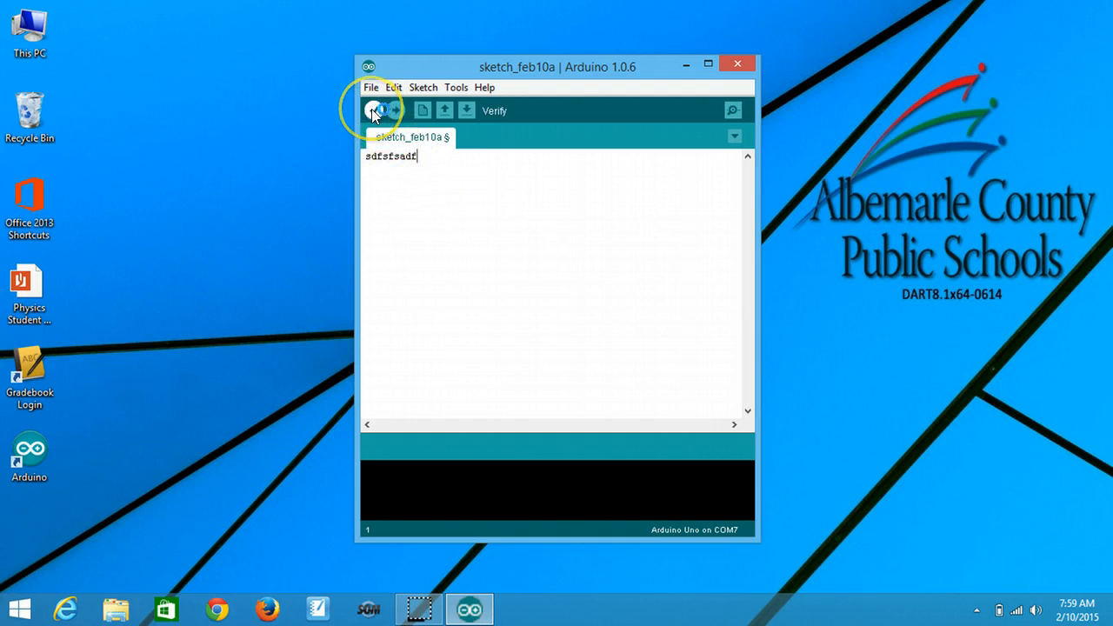
pyautogui.moveTo(396, 111)
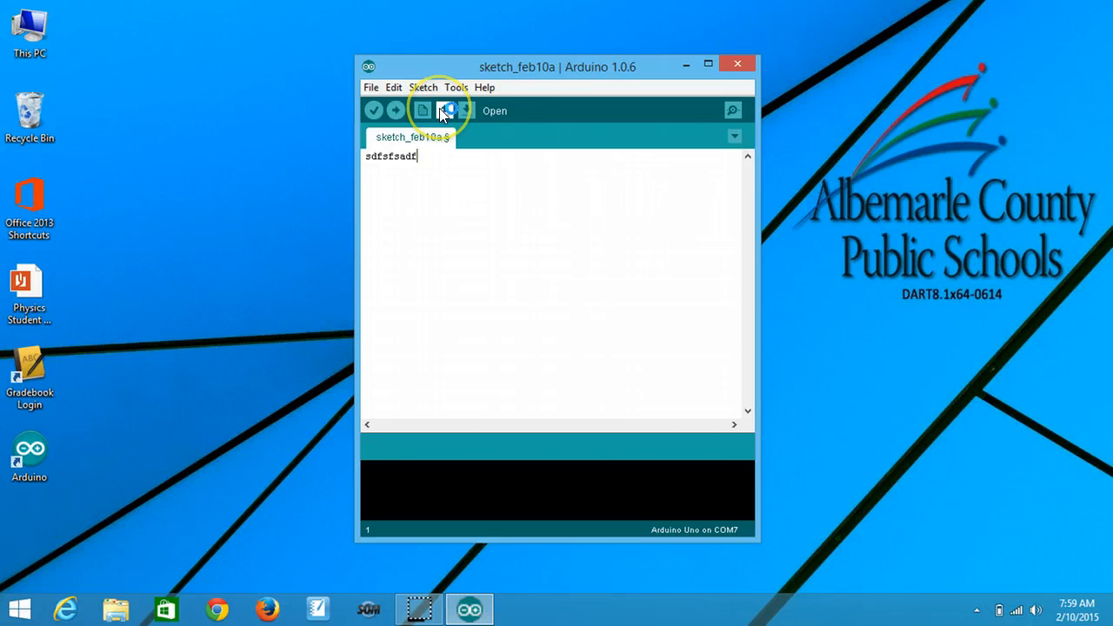
pyautogui.moveTo(470, 111)
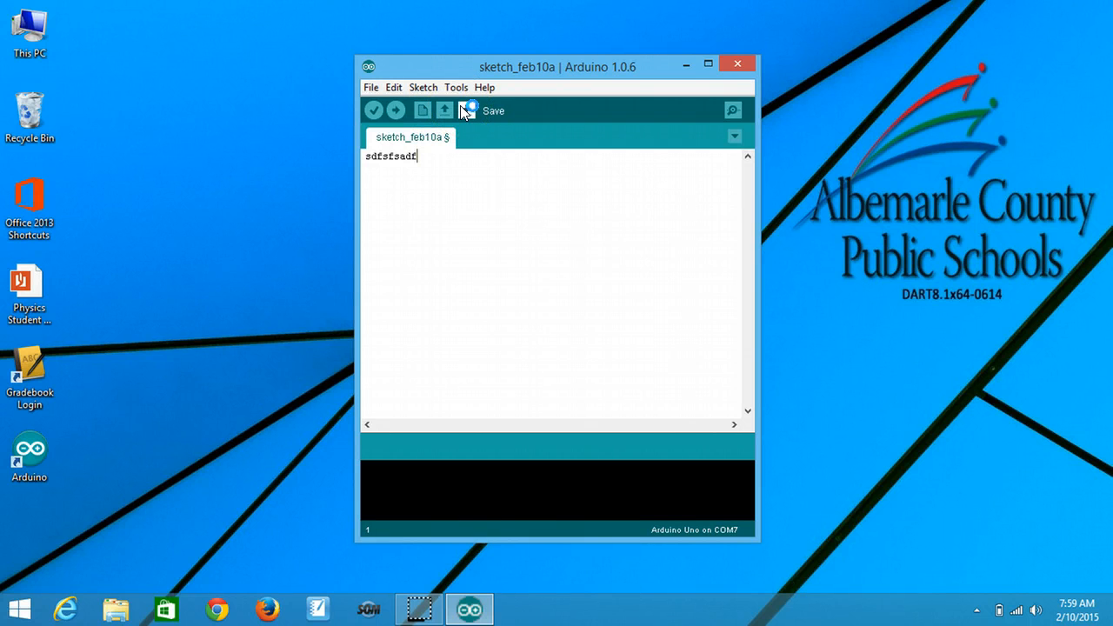